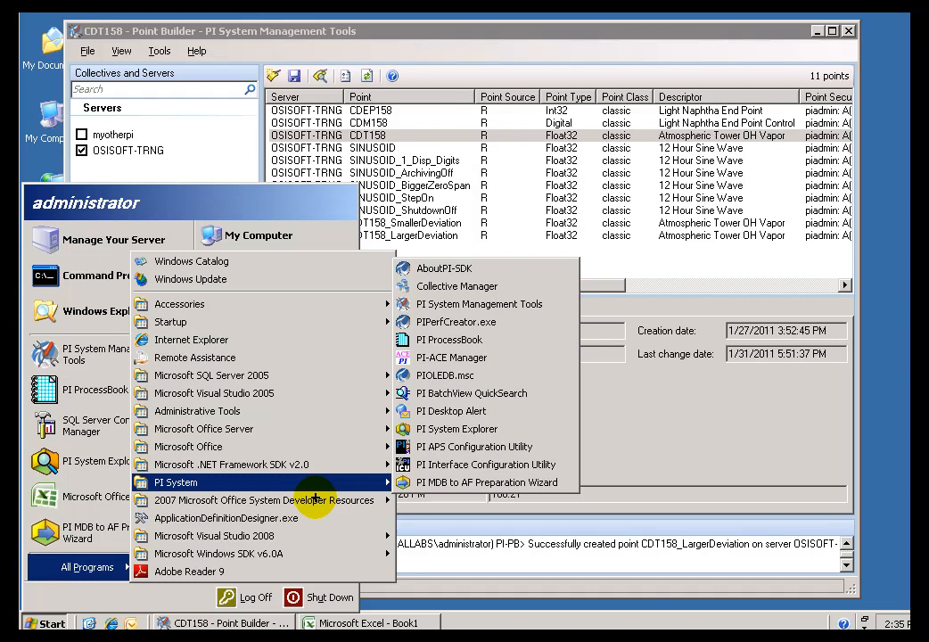
mouse_move(358, 546)
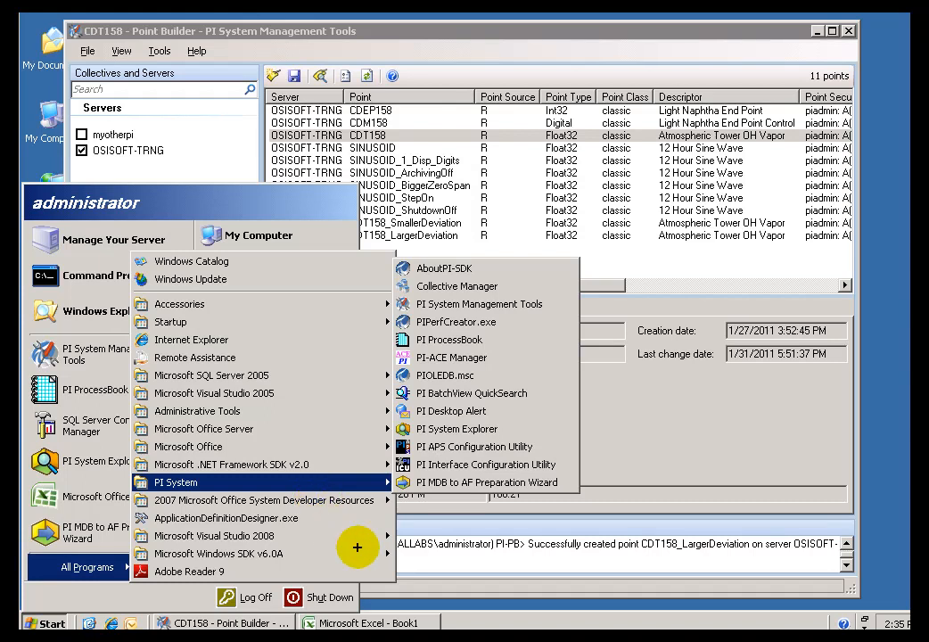
mouse_move(525, 421)
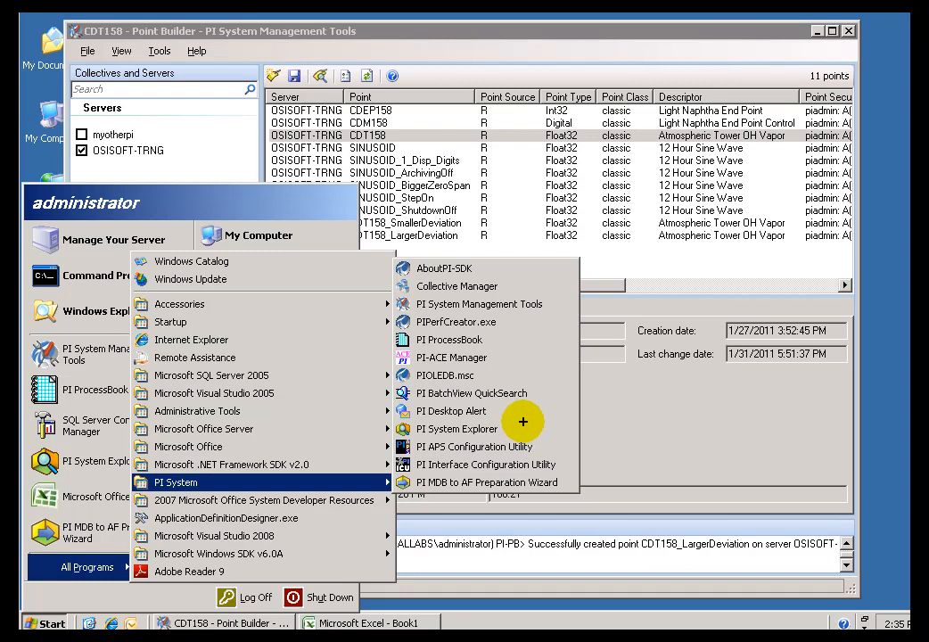
mouse_move(367, 469)
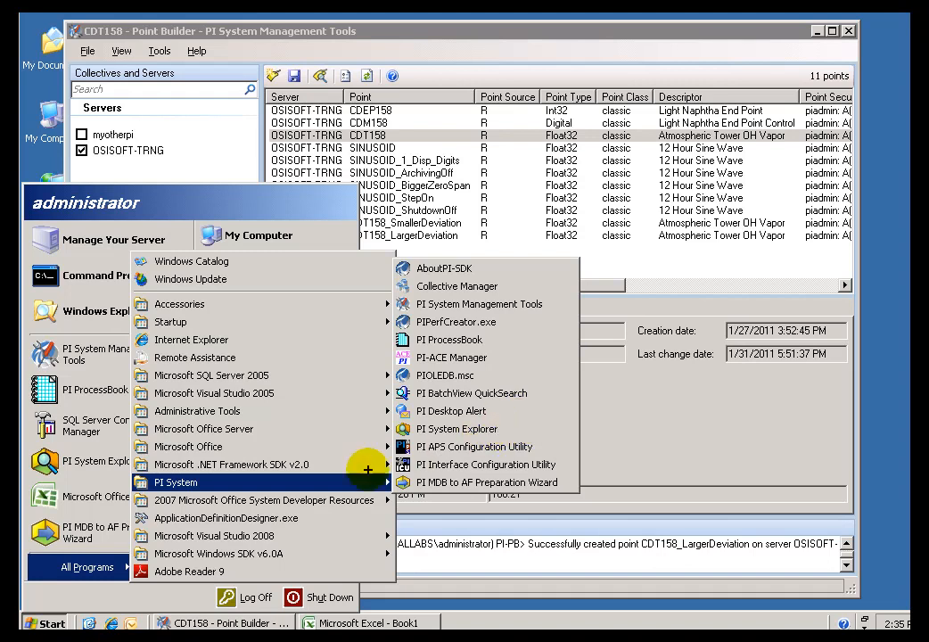
mouse_move(446, 410)
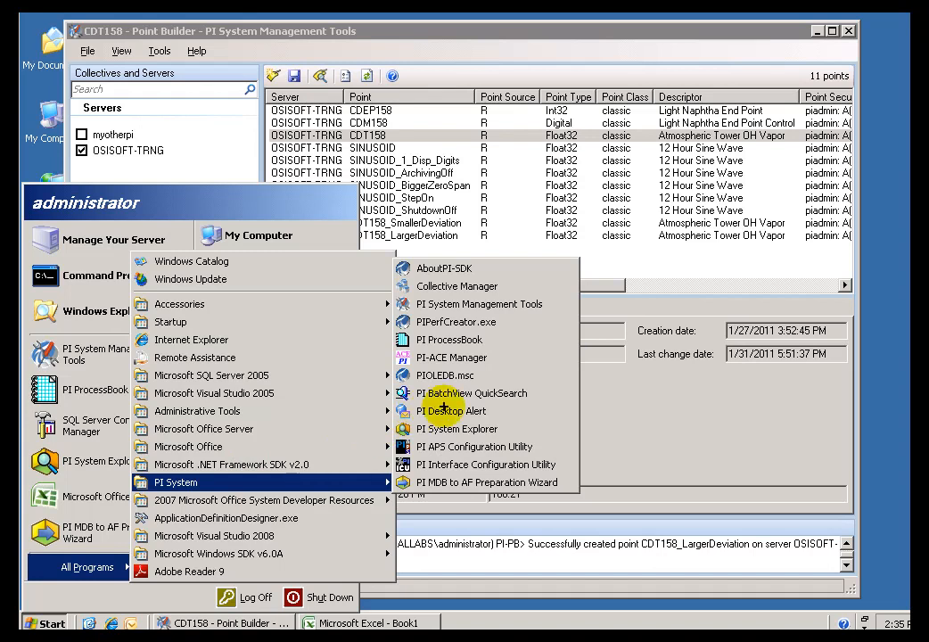
mouse_move(539, 313)
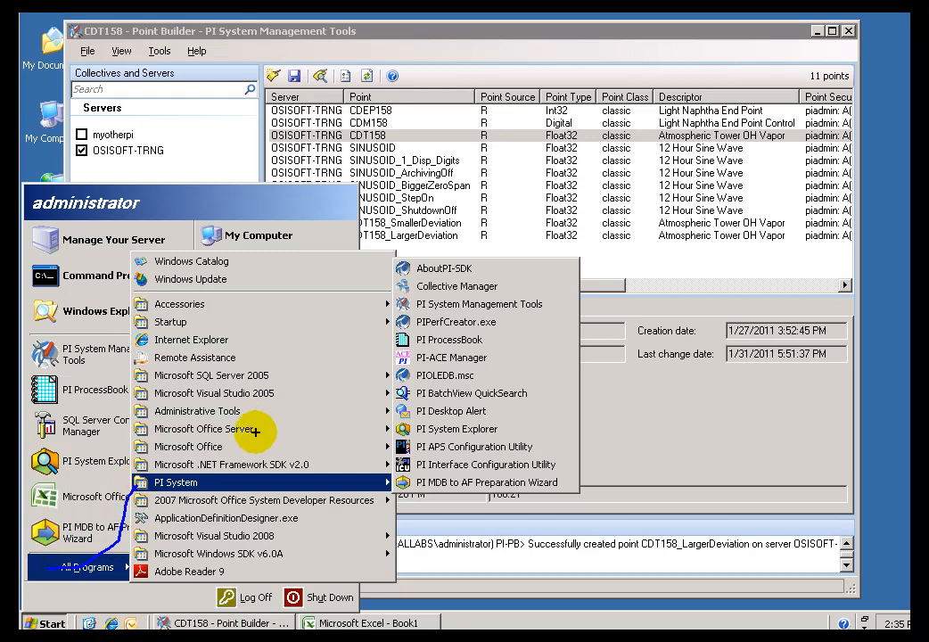
mouse_move(458, 340)
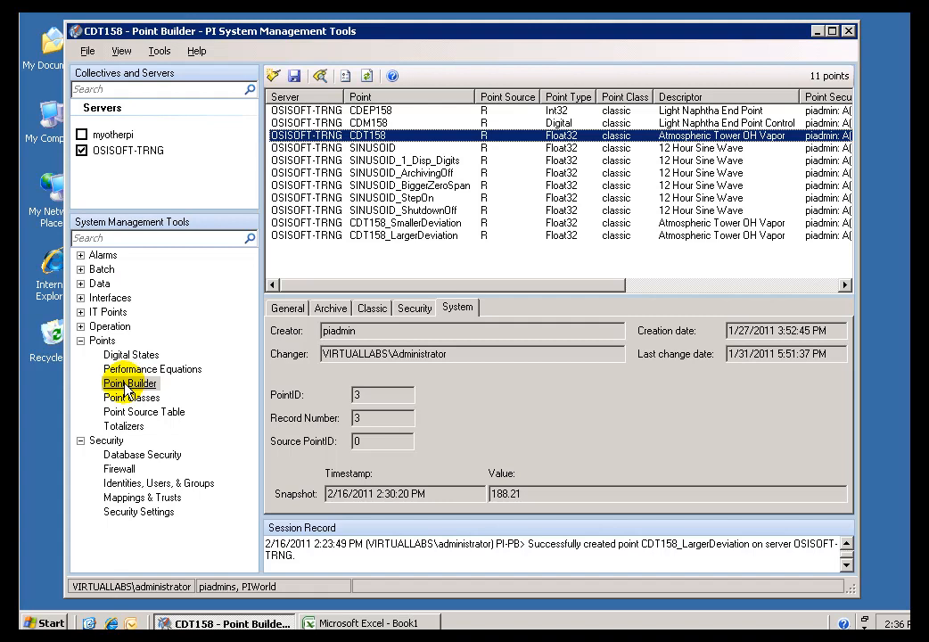
- Show CDT158's General tab: Float32, point source R, Atmospheric Tower OH Vapor
click(130, 383)
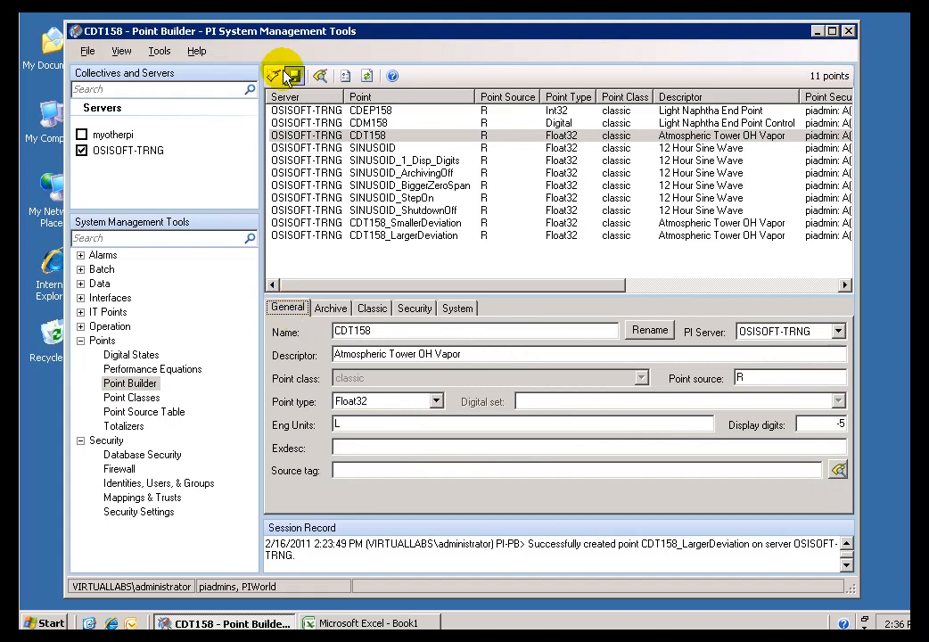
mouse_move(274, 75)
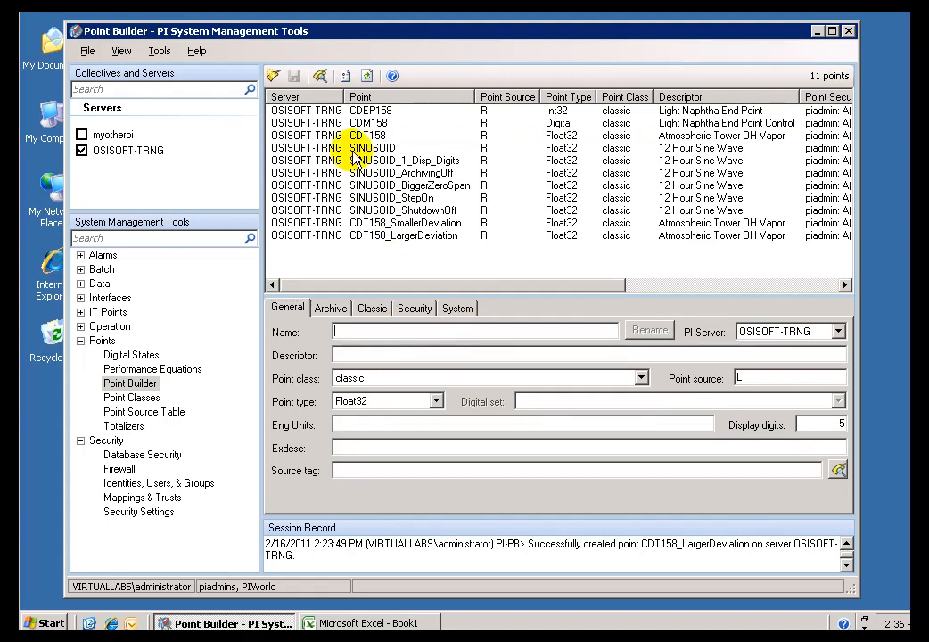
- Load SINUSOID, review its Archive, Security and System tabs, then switch to Excel
click(372, 148)
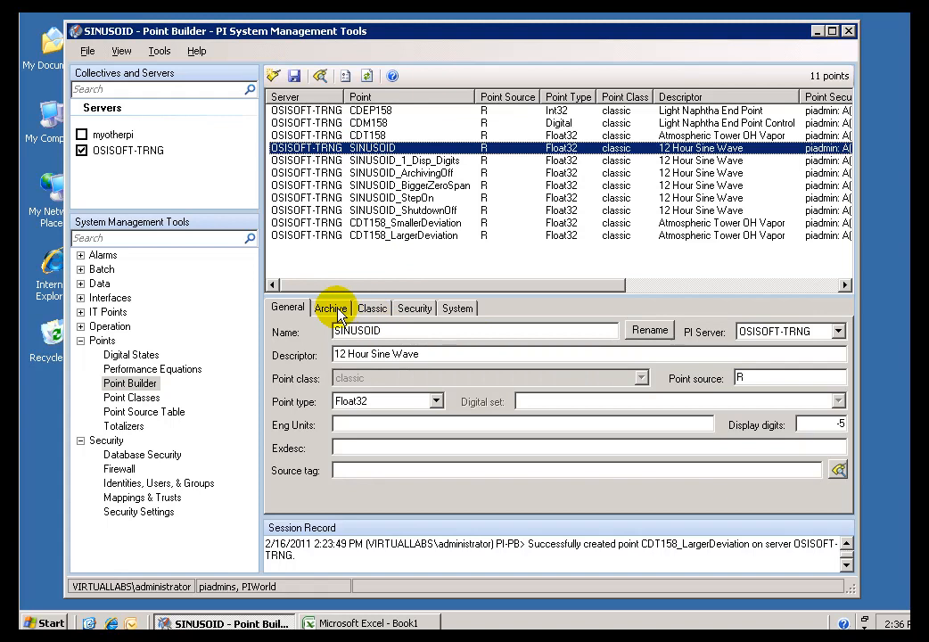
click(331, 307)
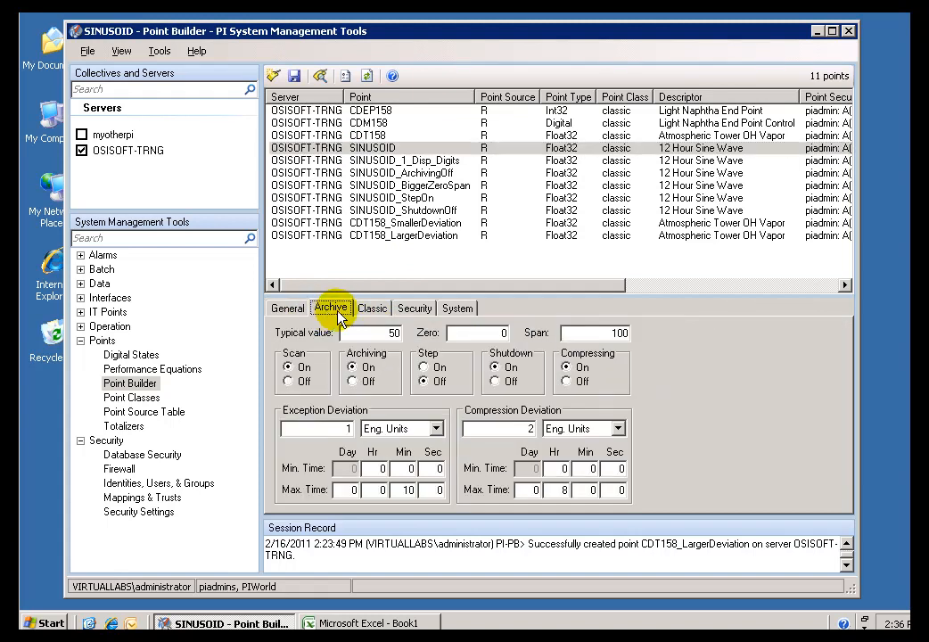
click(413, 308)
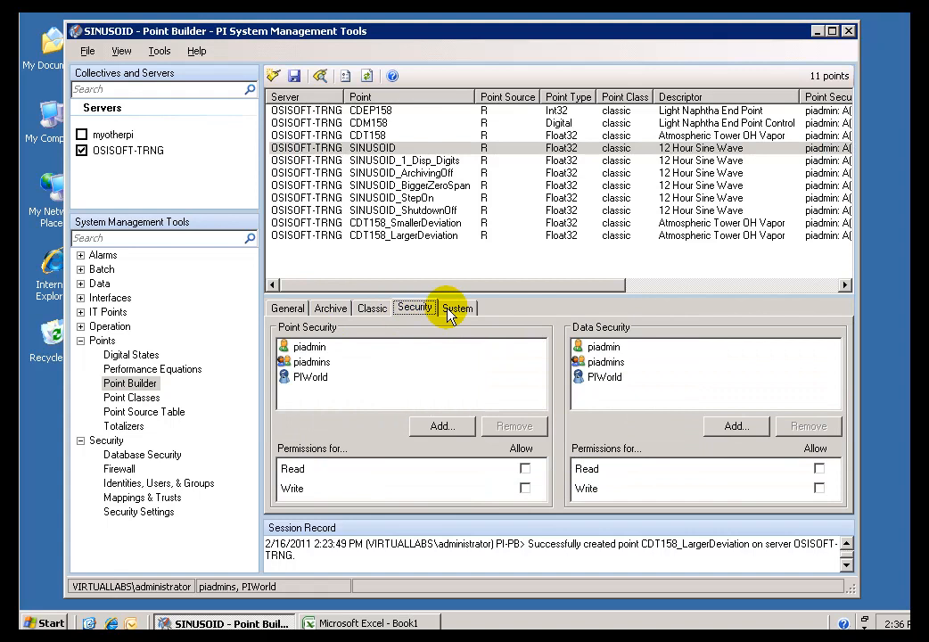
click(458, 308)
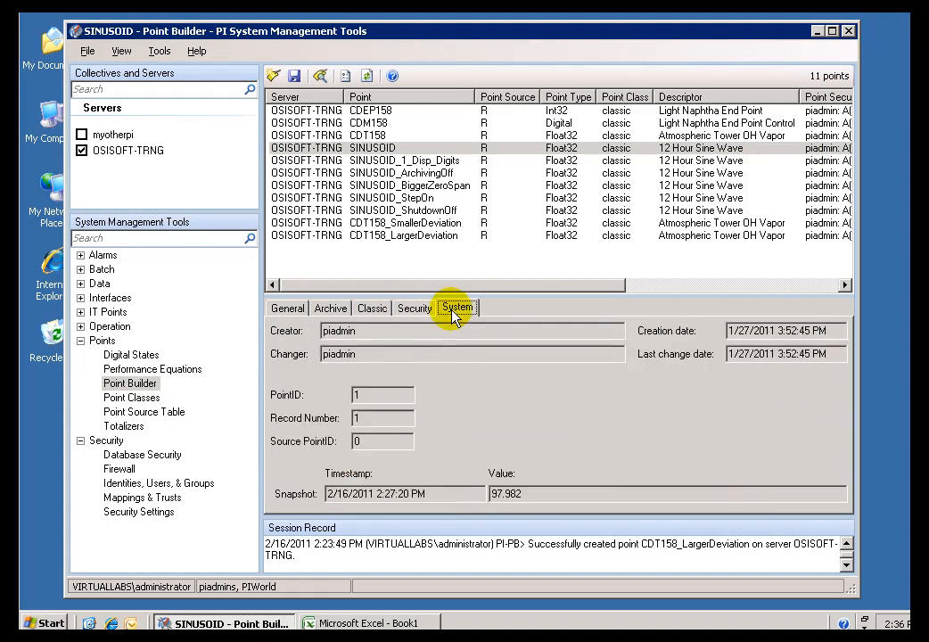
click(287, 307)
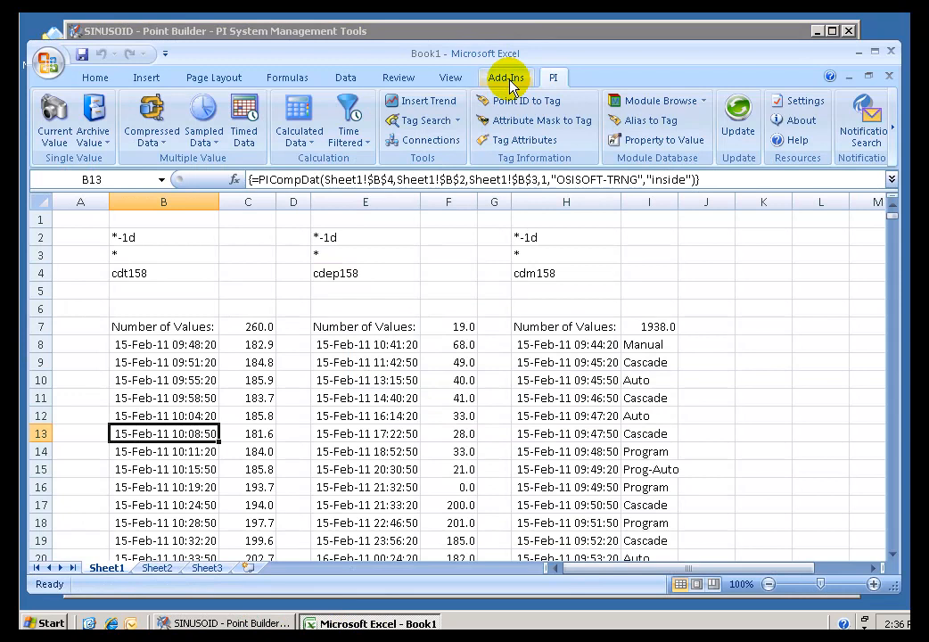
- Browse the PI-SMT add-in commands in Excel, then return to Point Builder
click(506, 77)
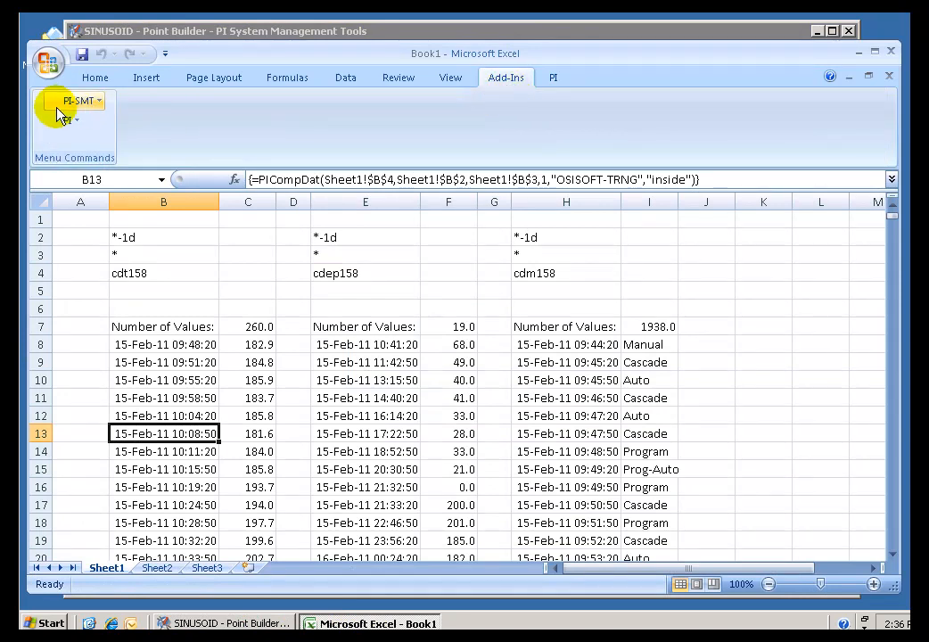
click(77, 100)
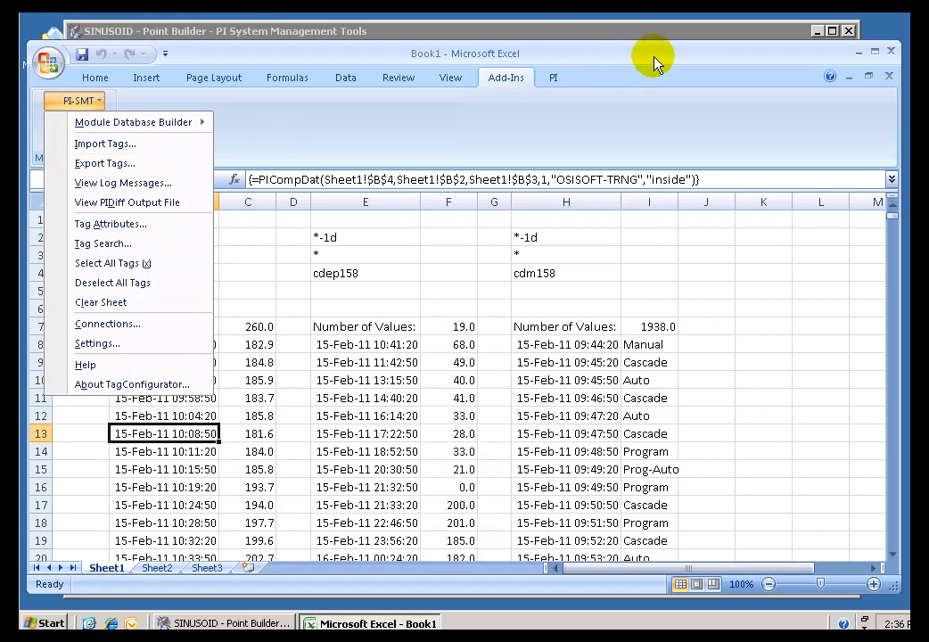
click(223, 622)
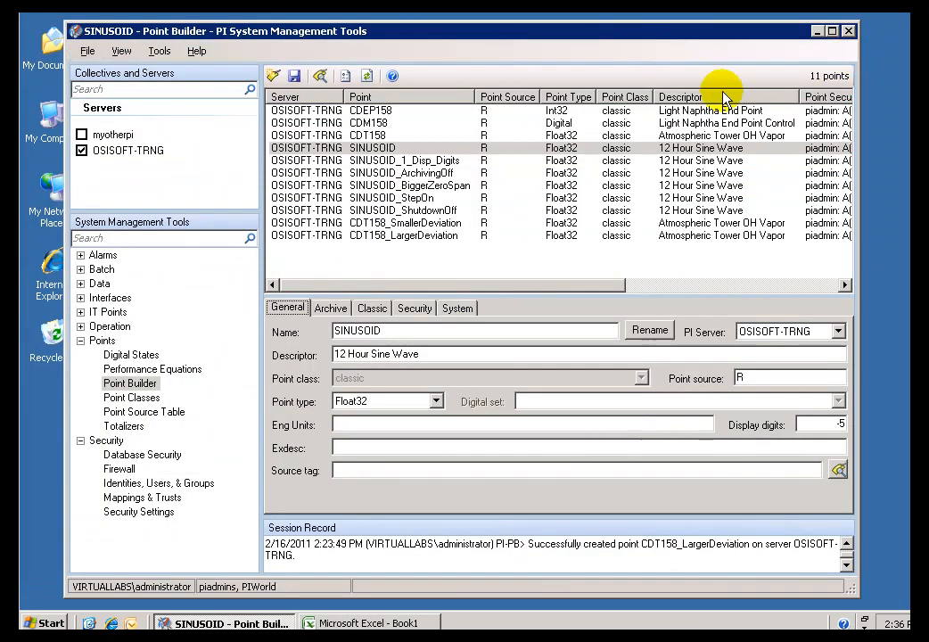
- Select SINUSOID in Point Builder and review its security permissions and system details
click(372, 147)
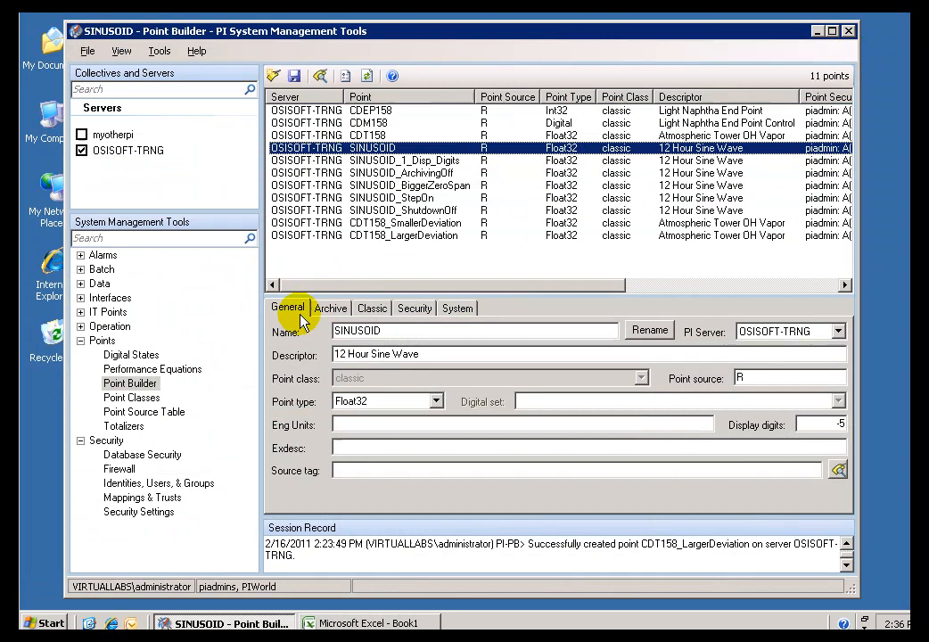
click(372, 307)
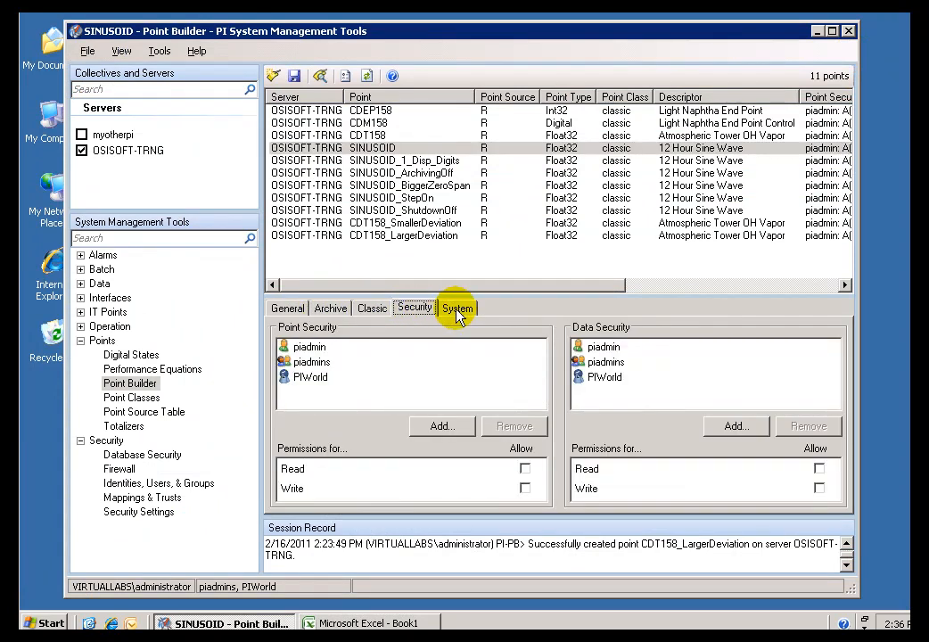
click(287, 308)
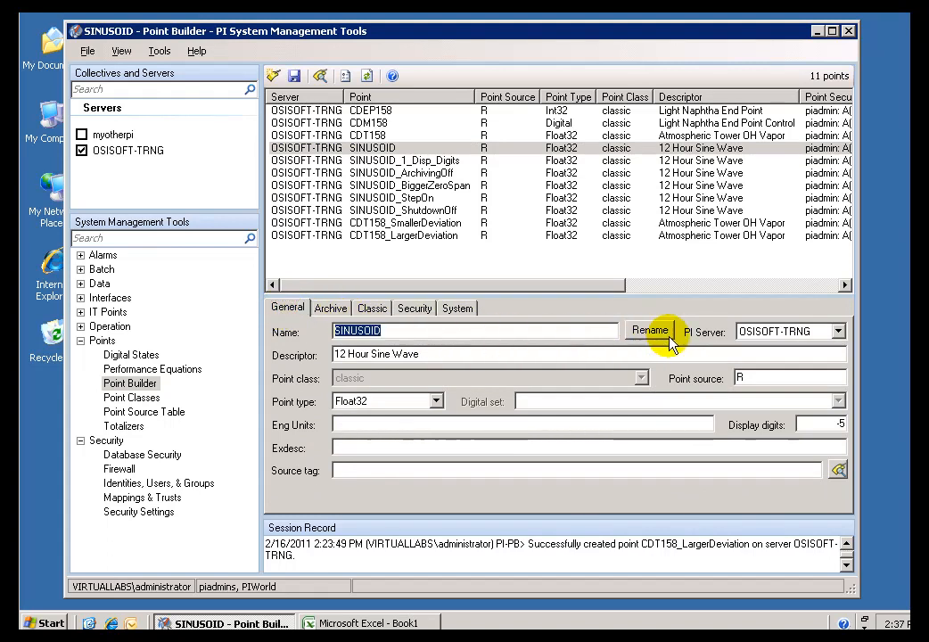
mouse_move(443, 331)
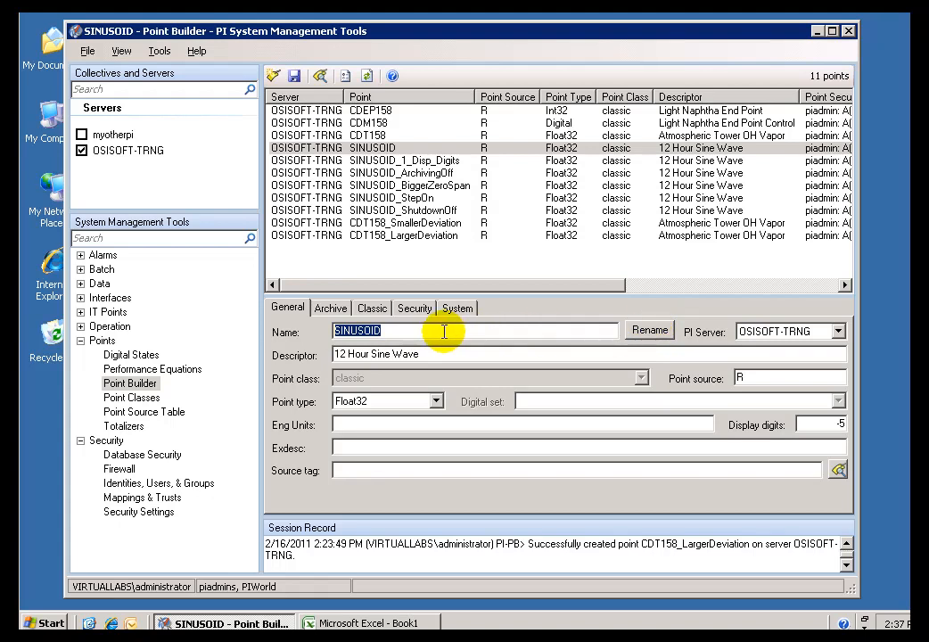
mouse_move(411, 332)
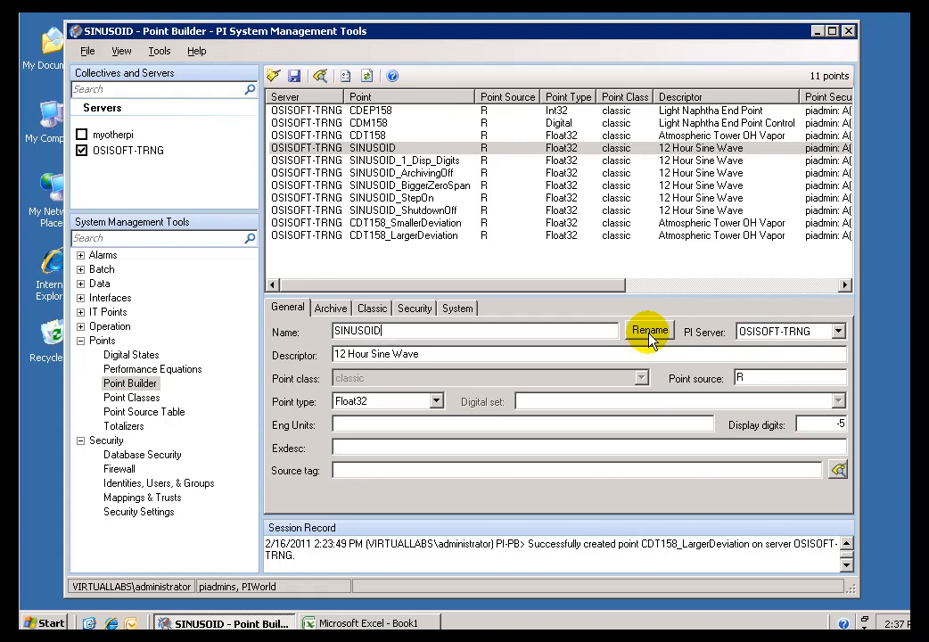
mouse_move(604, 331)
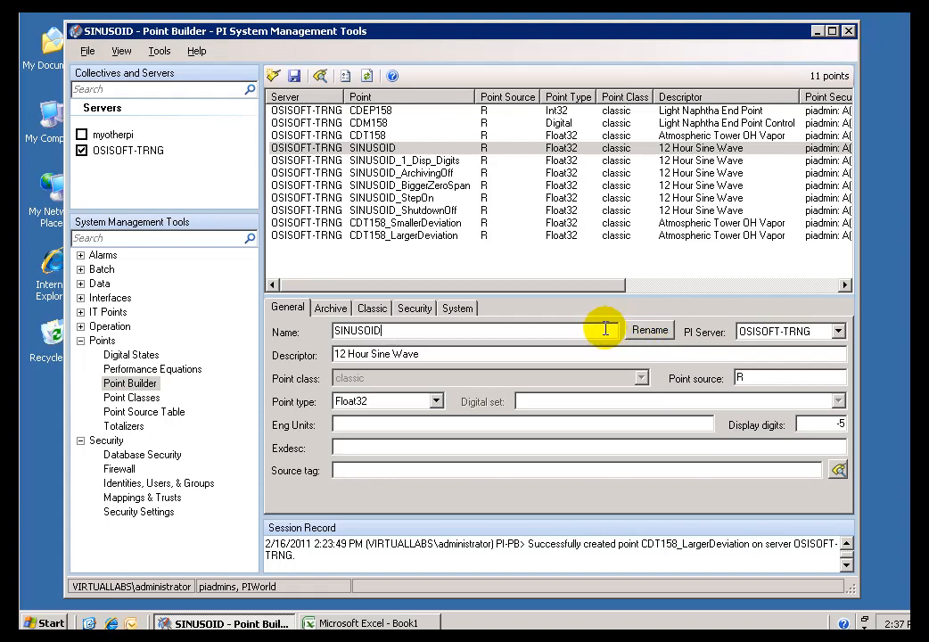
mouse_move(430, 337)
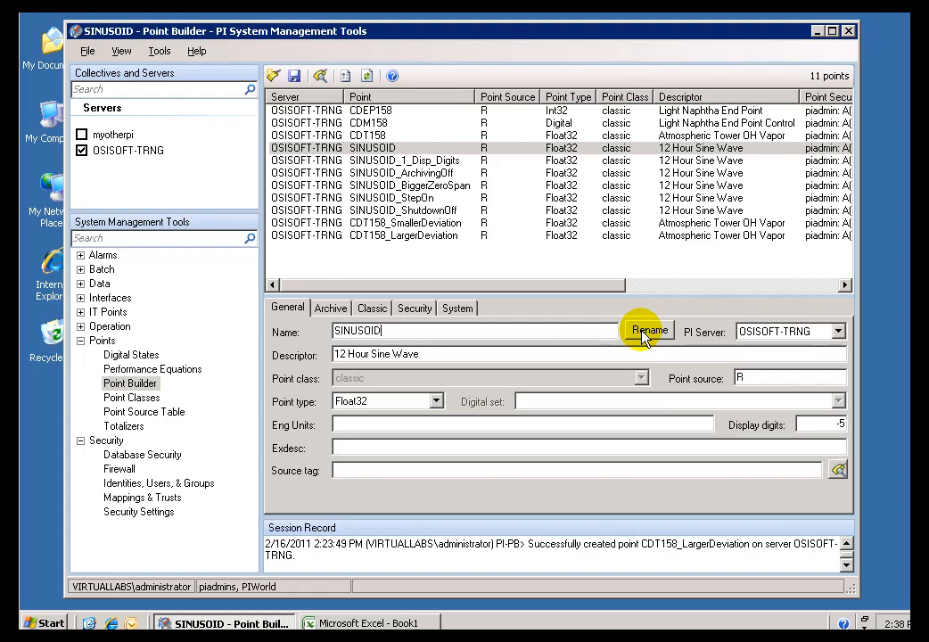
mouse_move(521, 343)
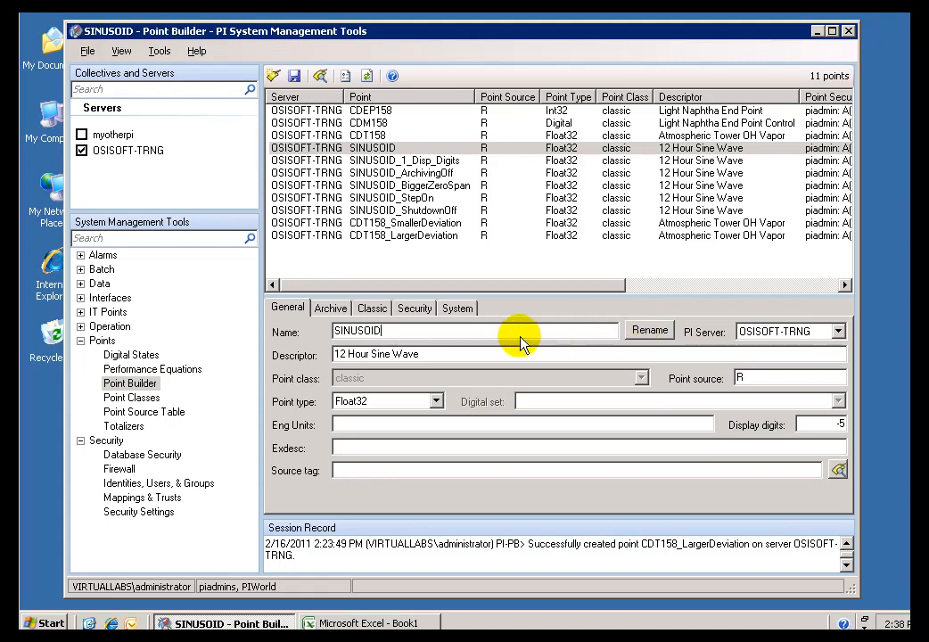
double_click(357, 331)
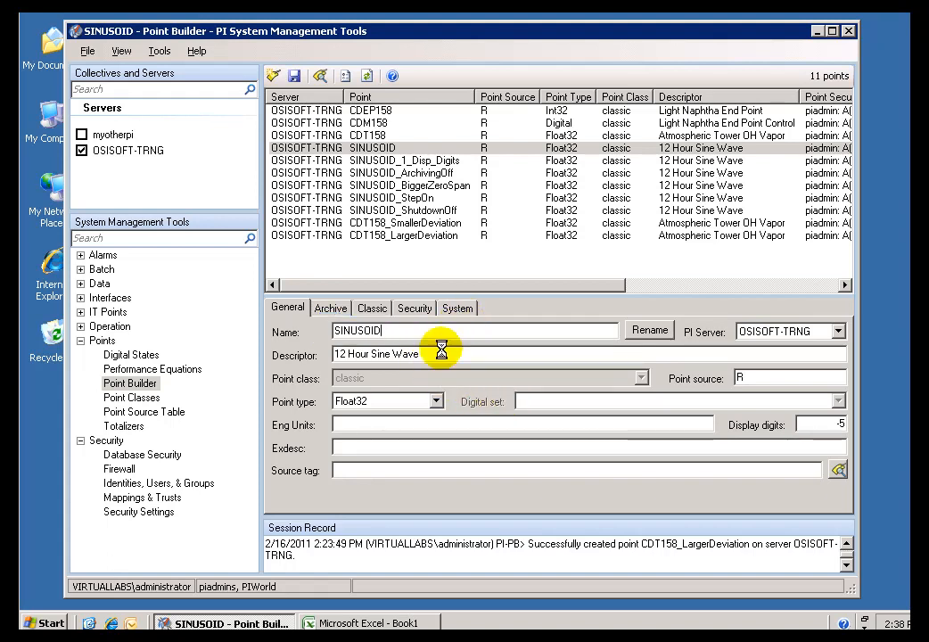
click(457, 306)
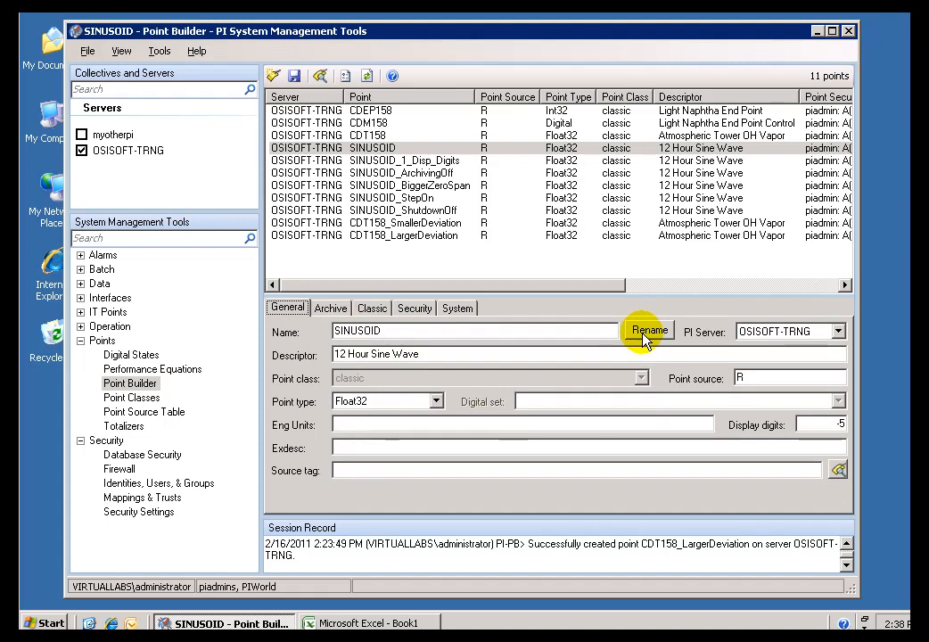
mouse_move(649, 329)
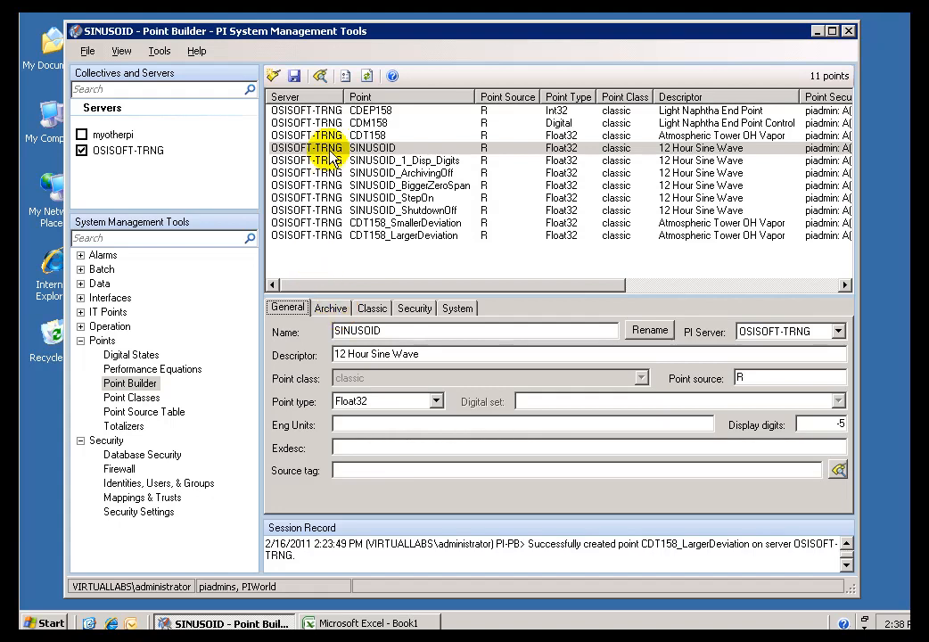
right_click(373, 147)
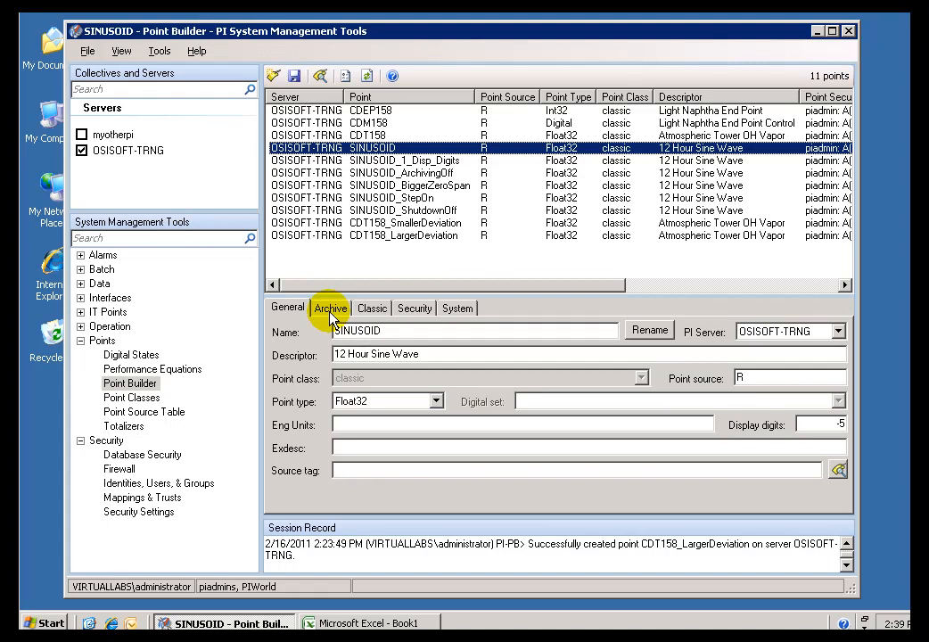
- Set Scan to Off on SINUSOID's Archive tab
click(331, 308)
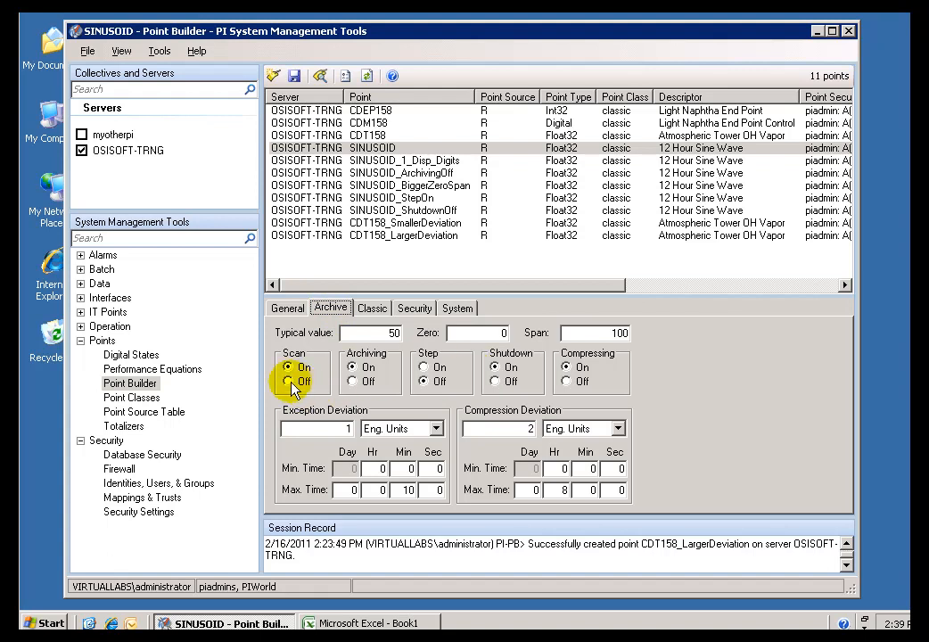
click(289, 381)
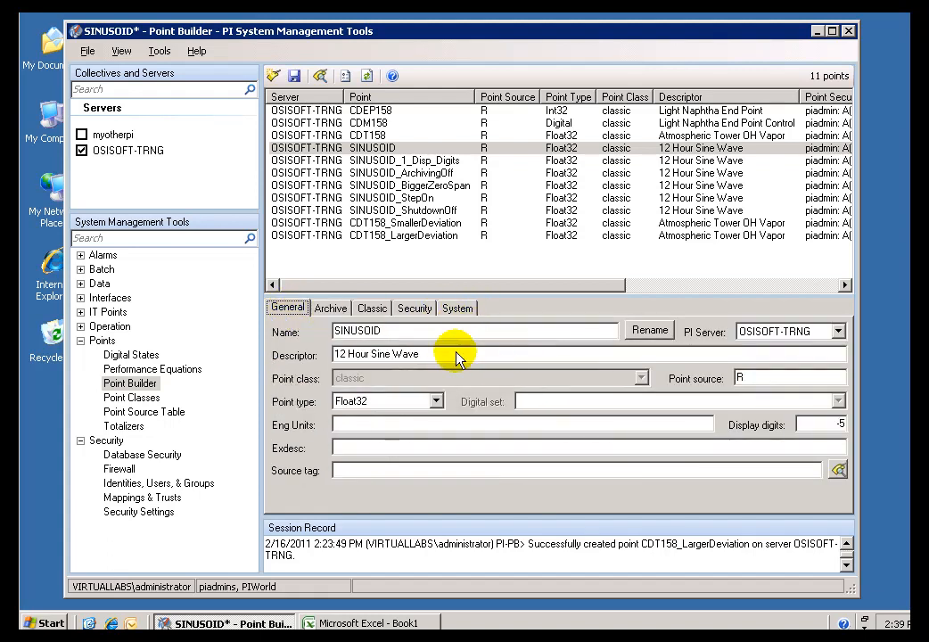
mouse_move(401, 345)
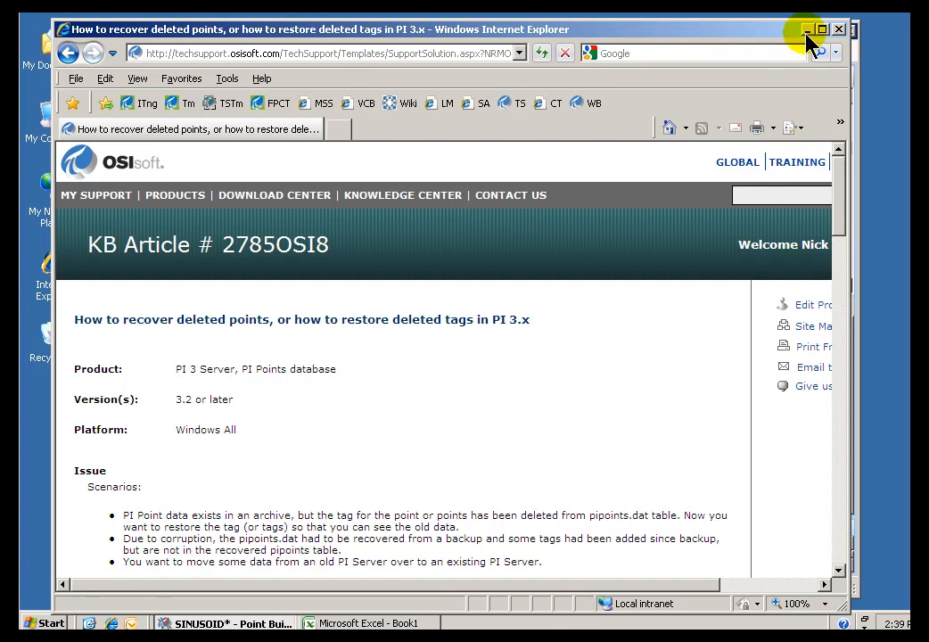
- Minimize the OSIsoft deleted-points article and return to Point Builder
click(226, 622)
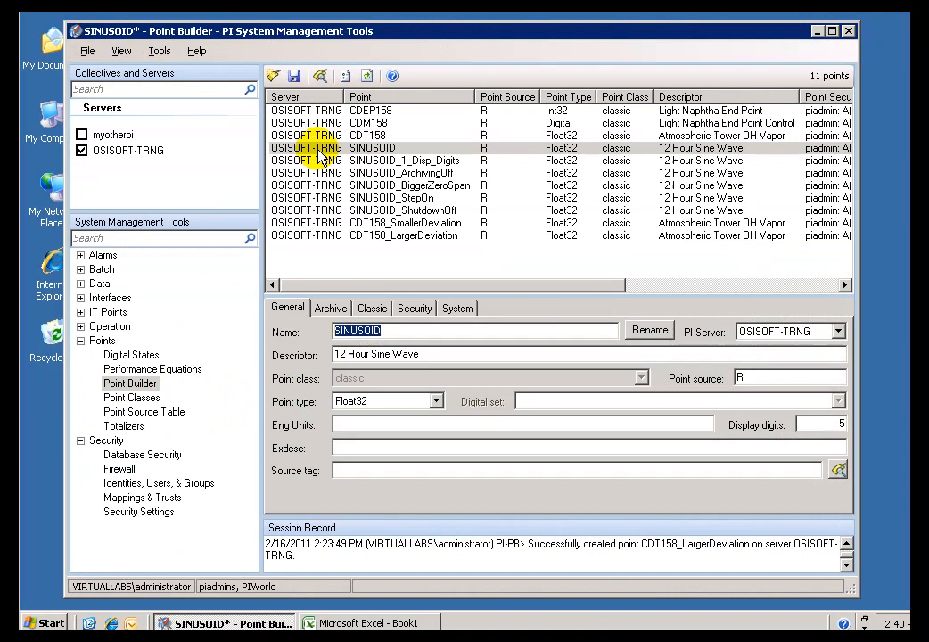